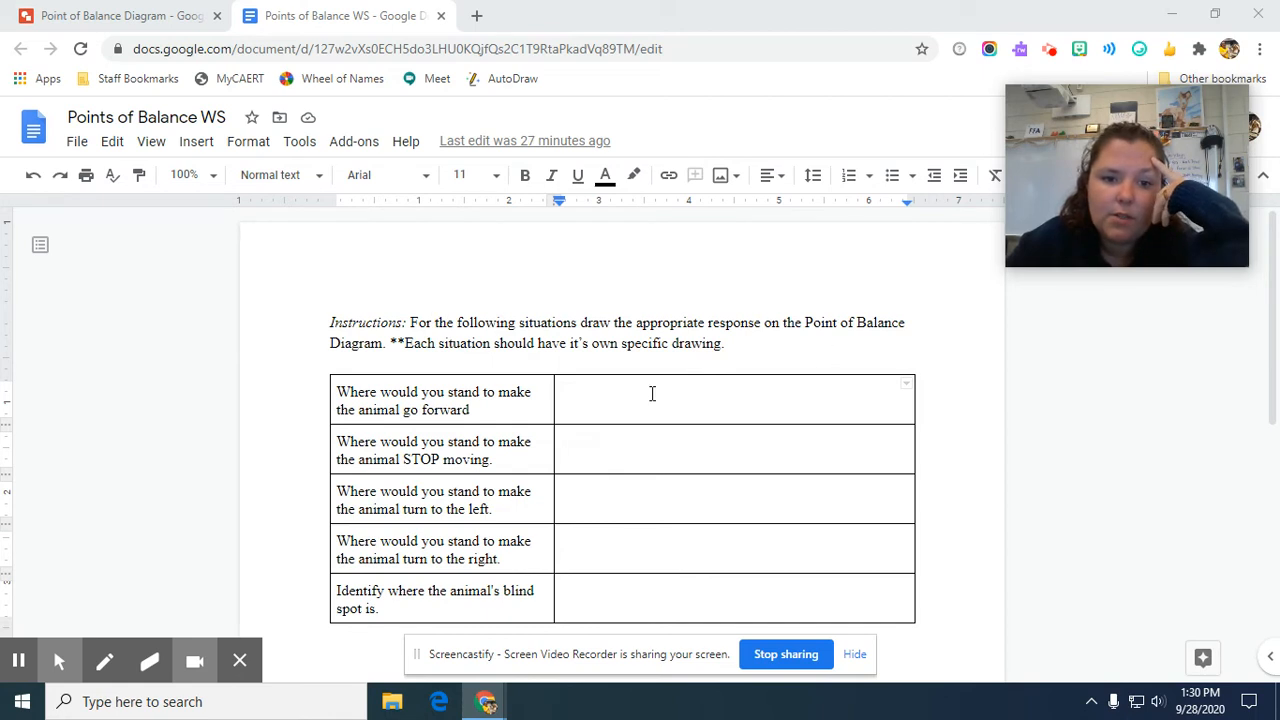
mouse_move(728, 356)
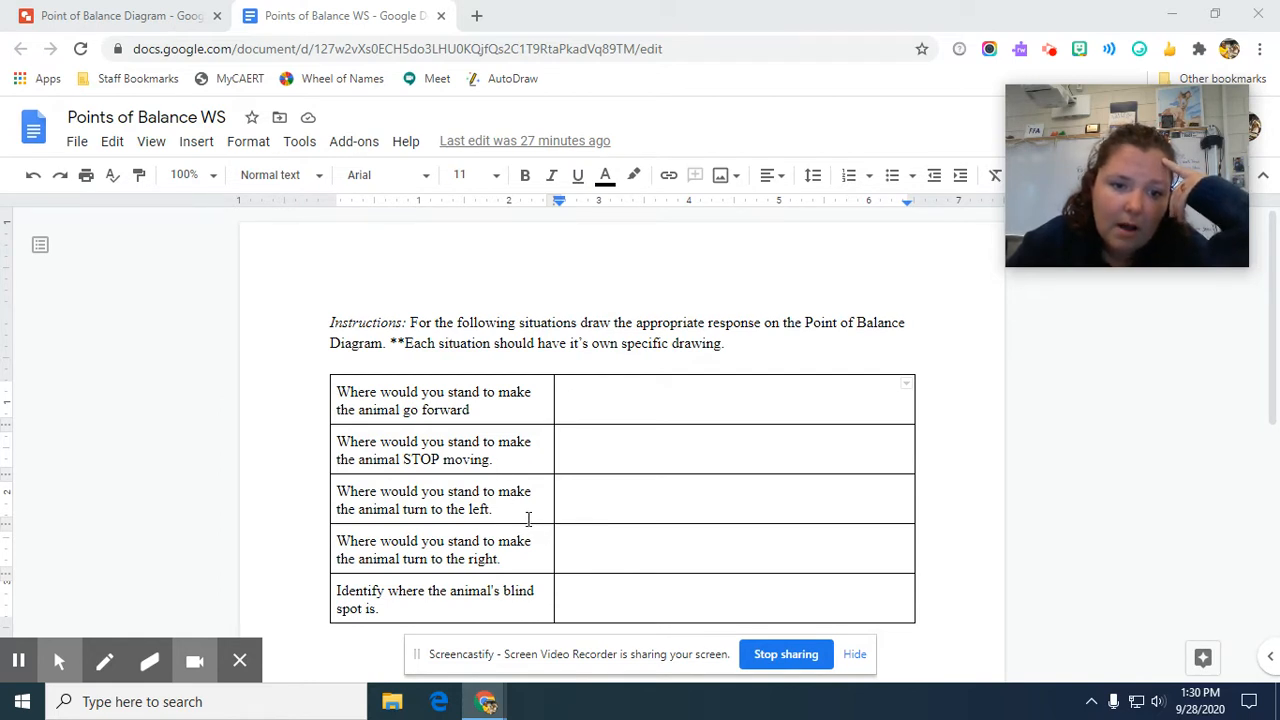
mouse_move(532, 558)
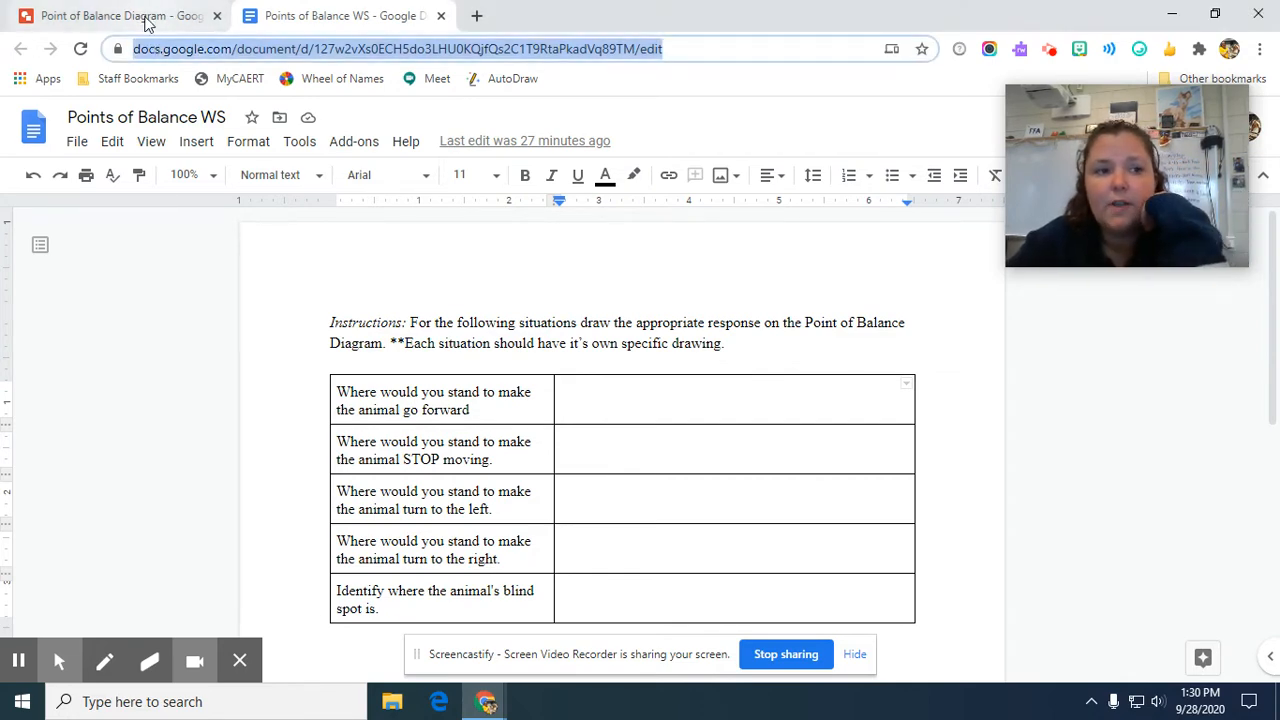
- Draw an X shape on the Point of Balance Diagram canvas
click(100, 16)
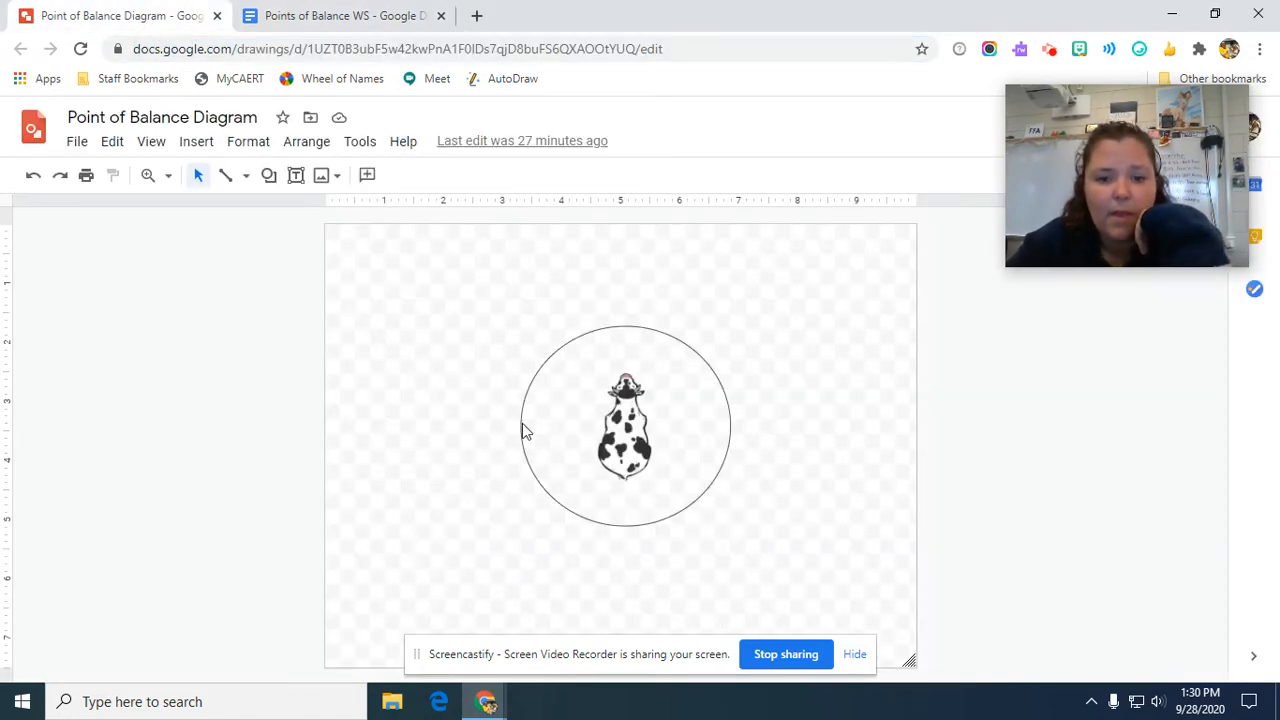
click(196, 140)
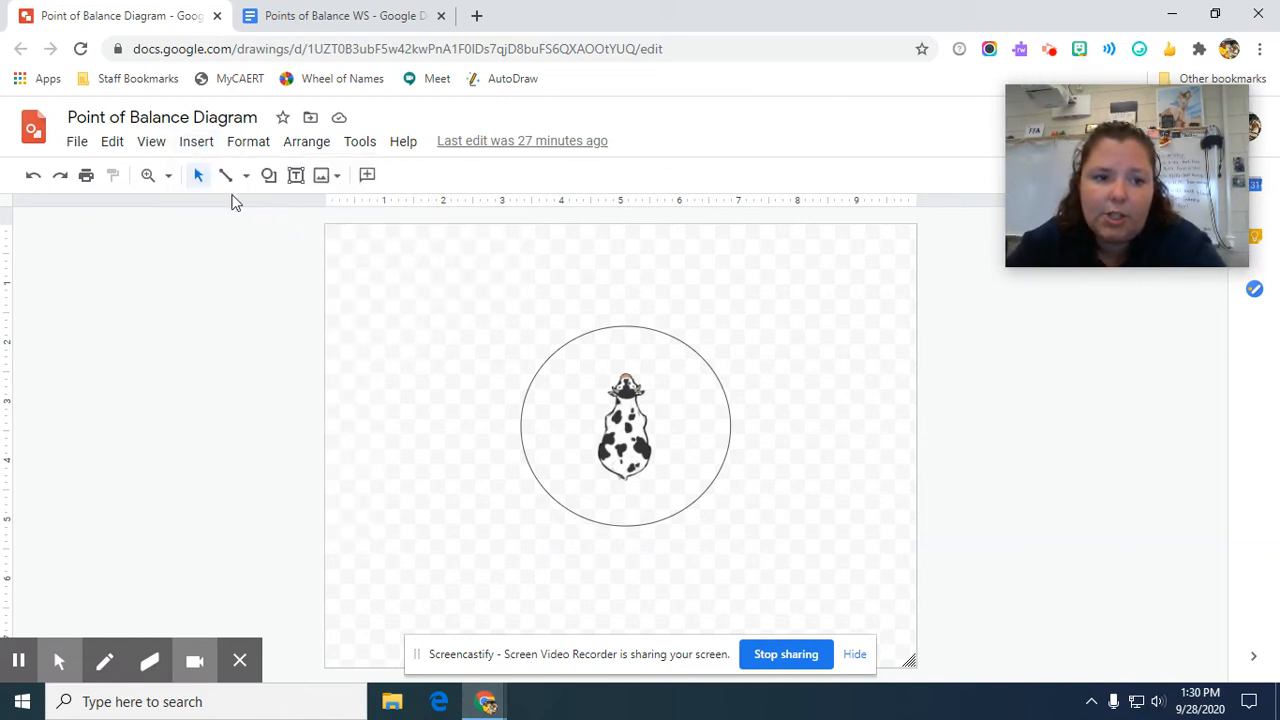
click(196, 140)
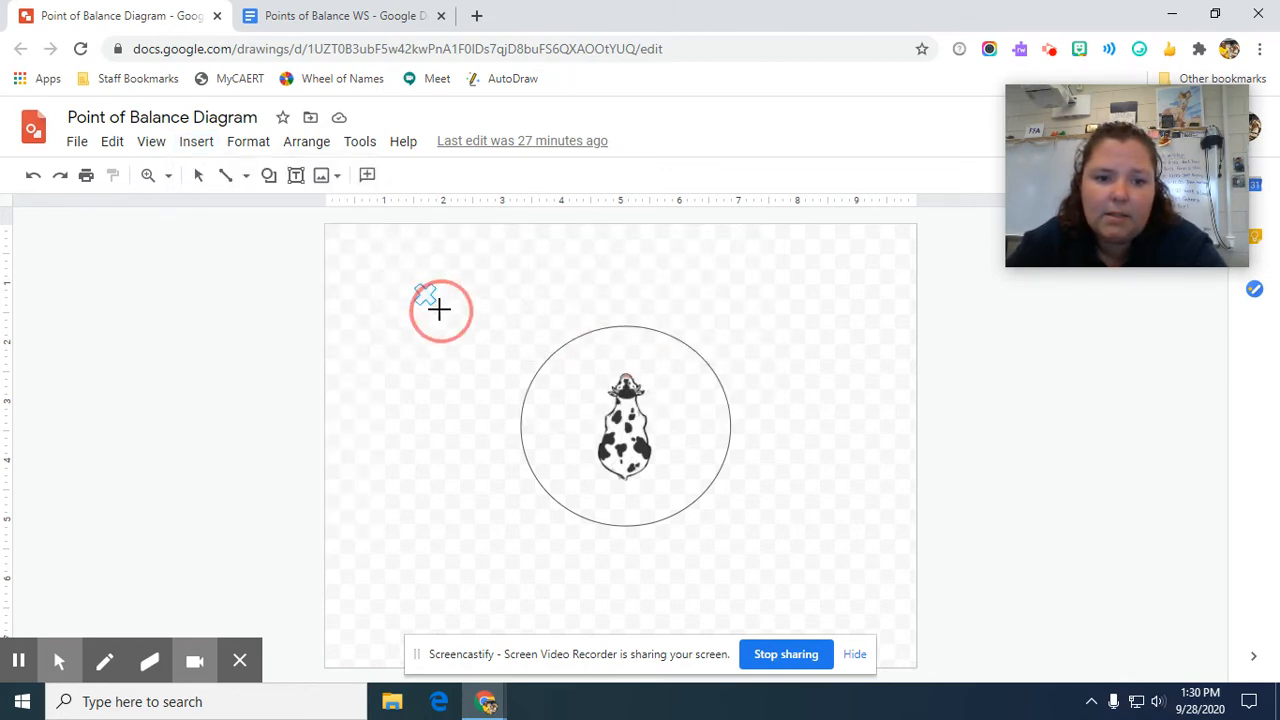
click(436, 308)
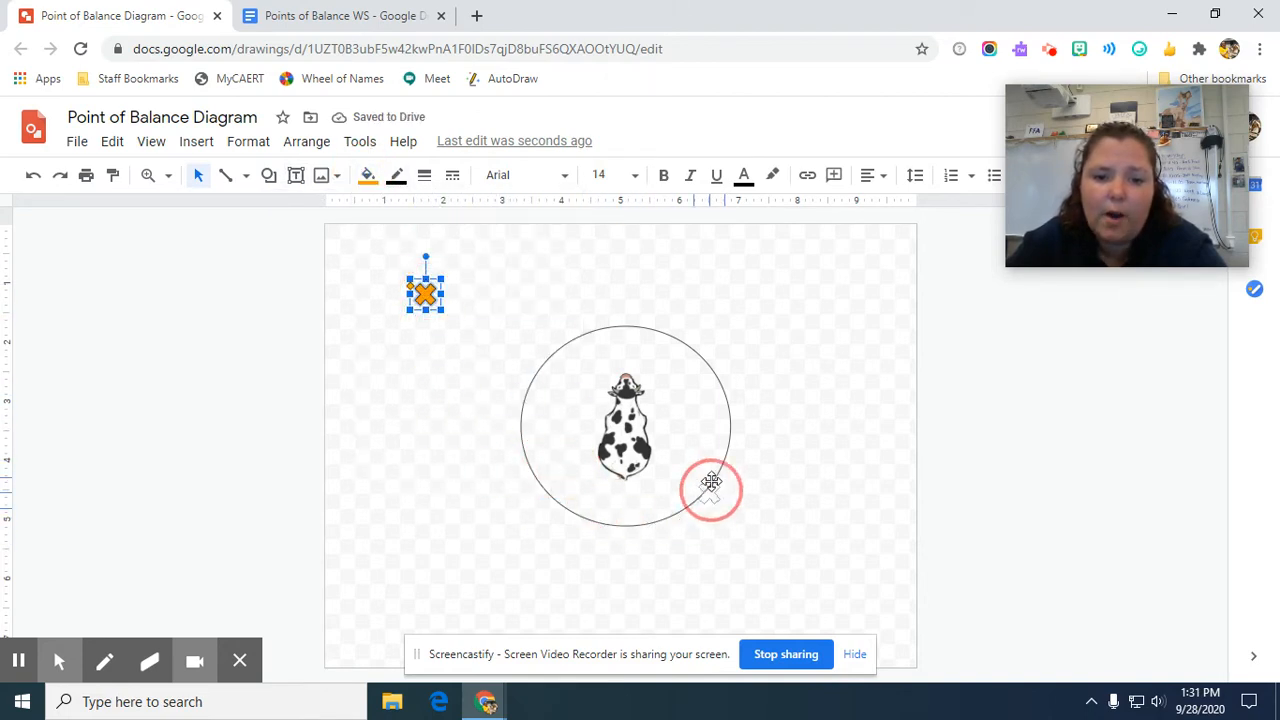
- Move the orange X just above the circle ahead of the cow and deselect it
drag(710, 486, 604, 320)
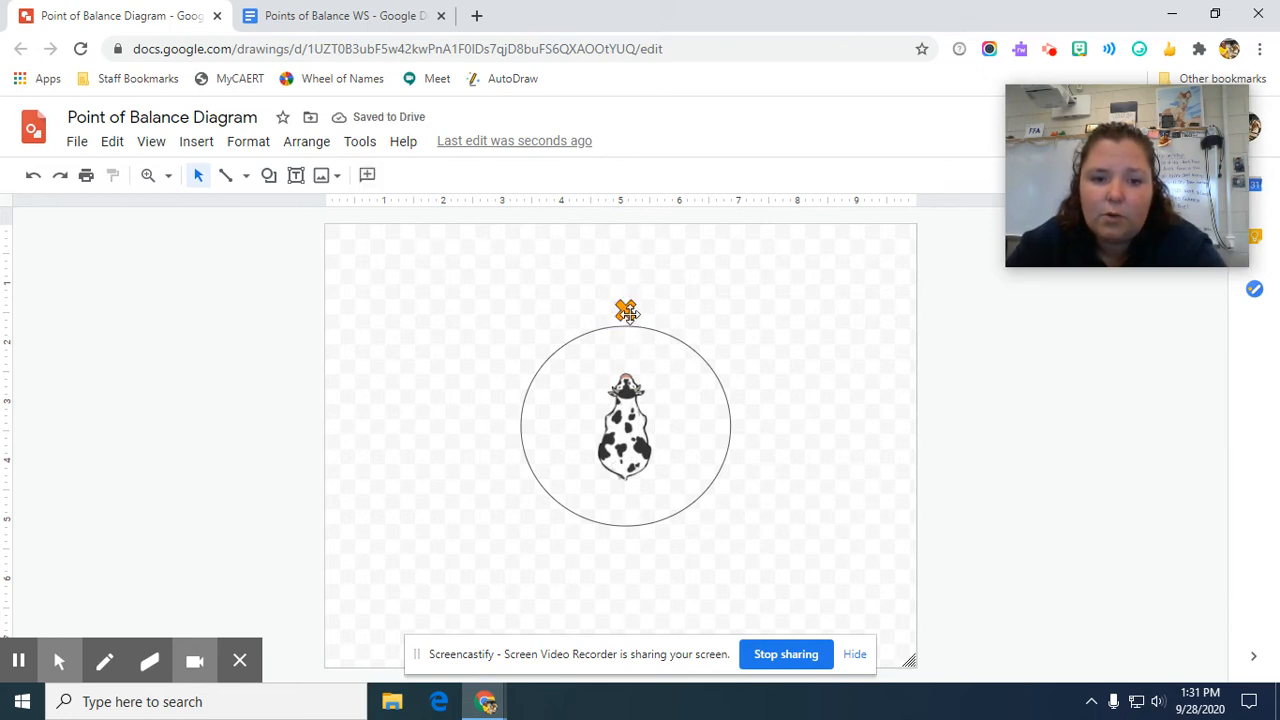
click(628, 308)
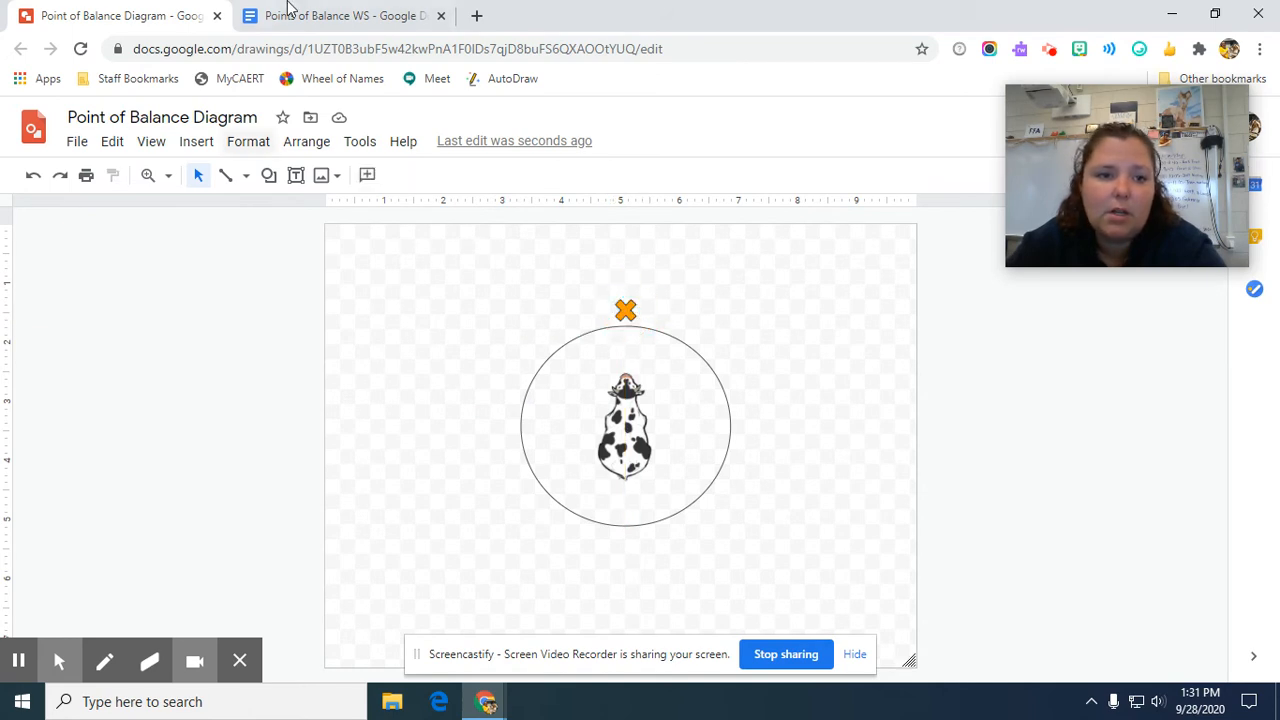
- Insert the Point of Balance Diagram from Drive, linked to source, into the 'go forward' answer cell
click(344, 16)
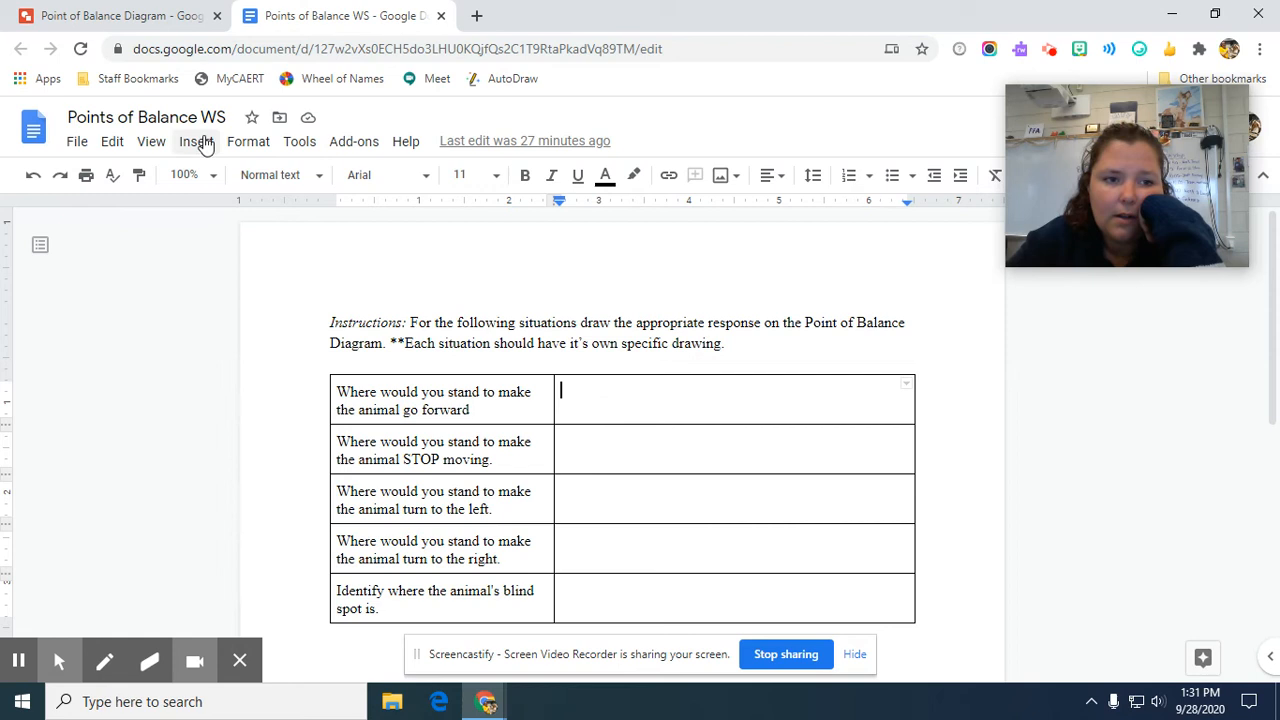
click(196, 140)
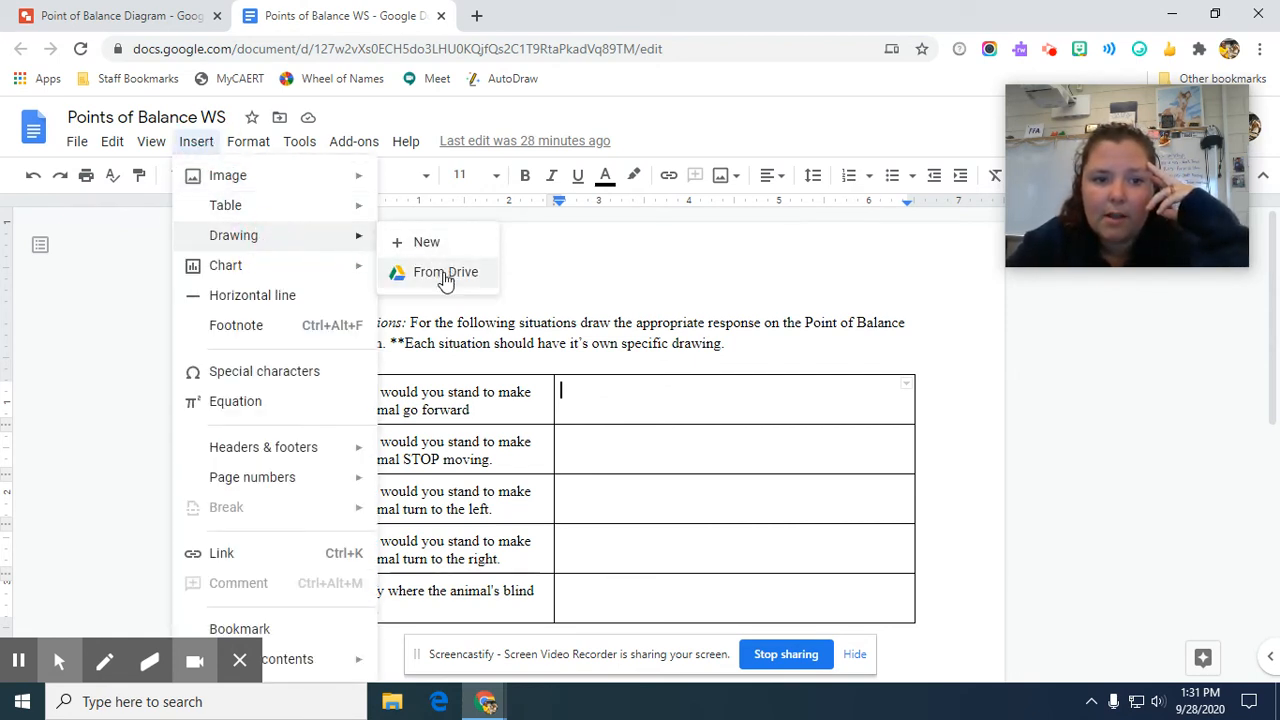
click(444, 272)
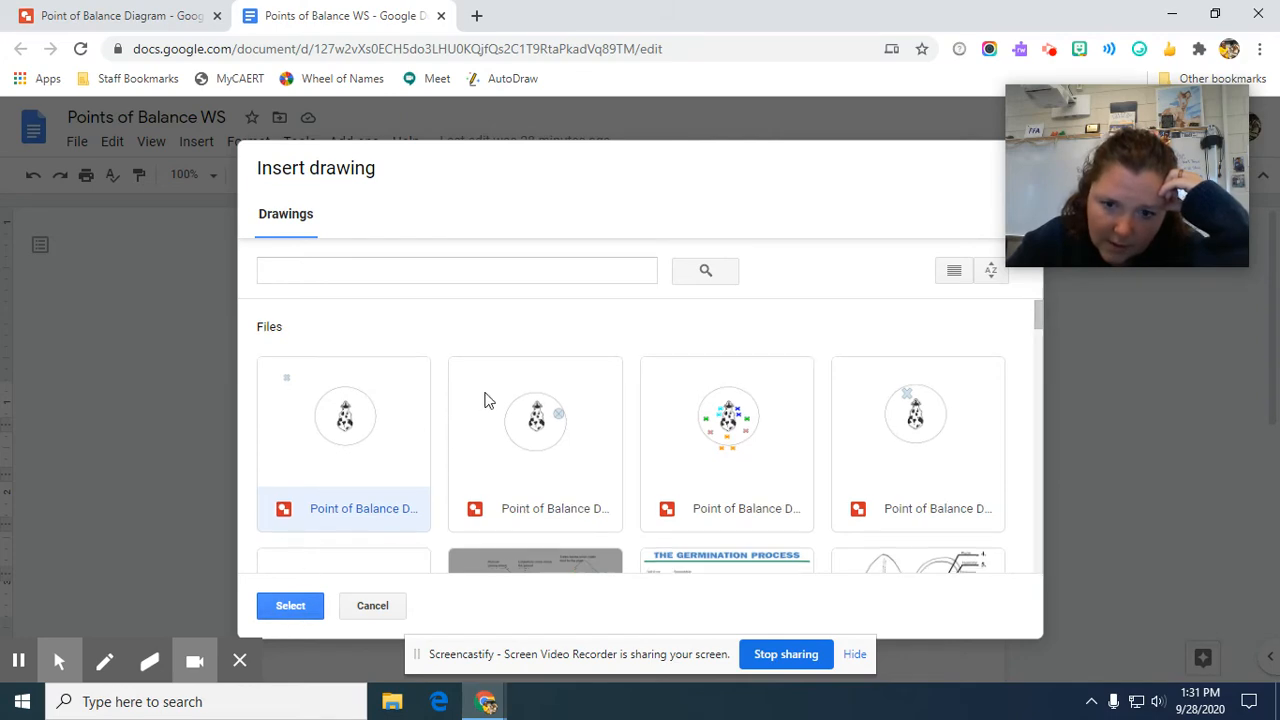
scroll(down, 3)
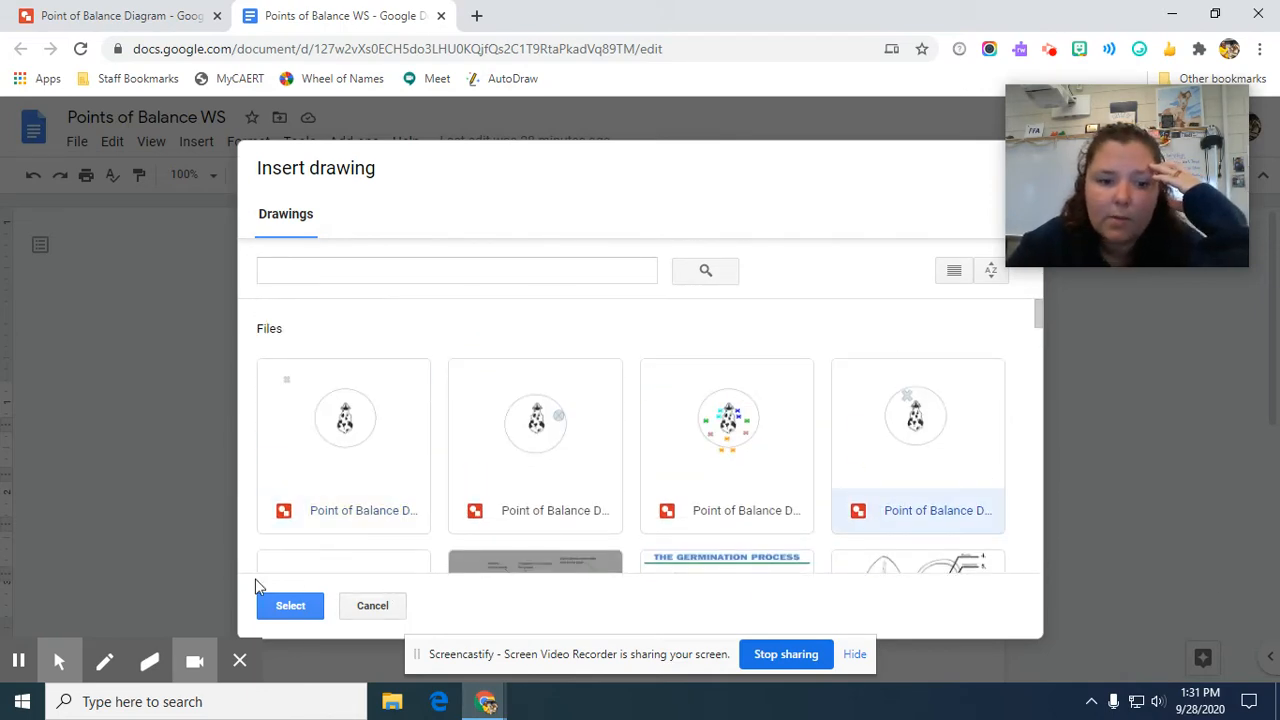
click(290, 604)
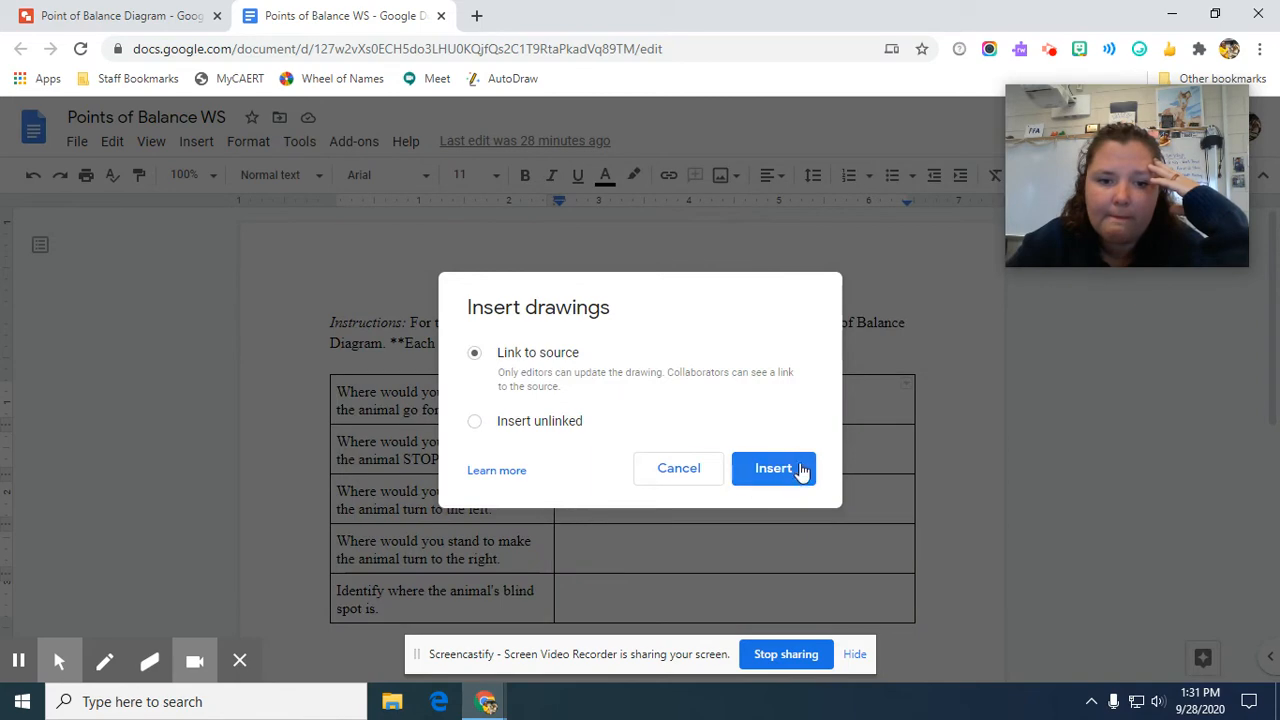
click(772, 468)
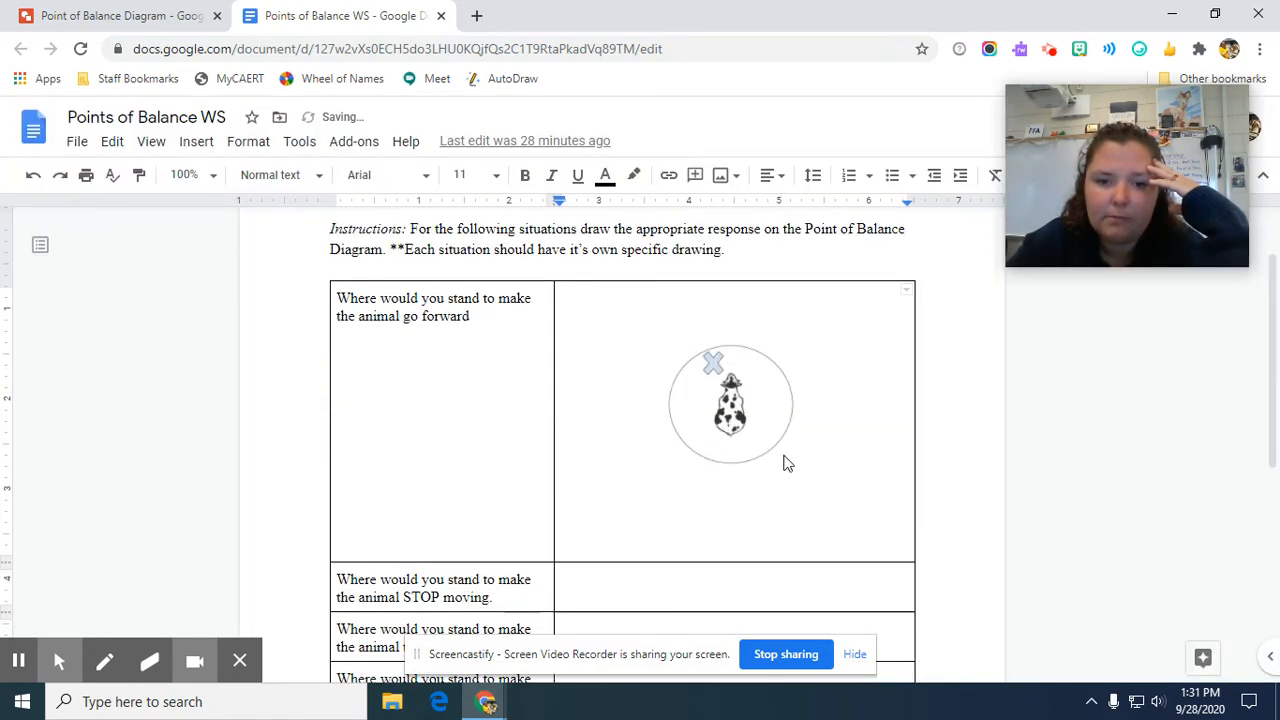
- Resize the inserted diagram smaller so the first answer row shortens, then revisit the drawing
click(730, 404)
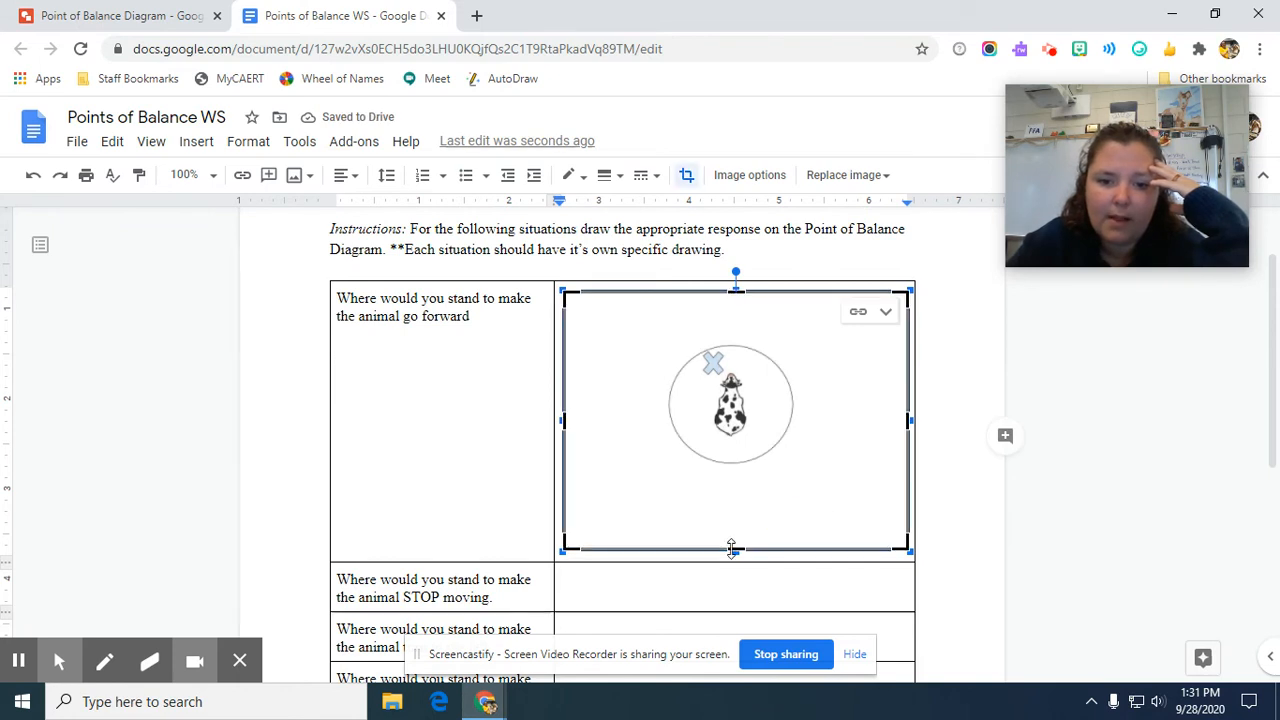
drag(736, 548, 736, 480)
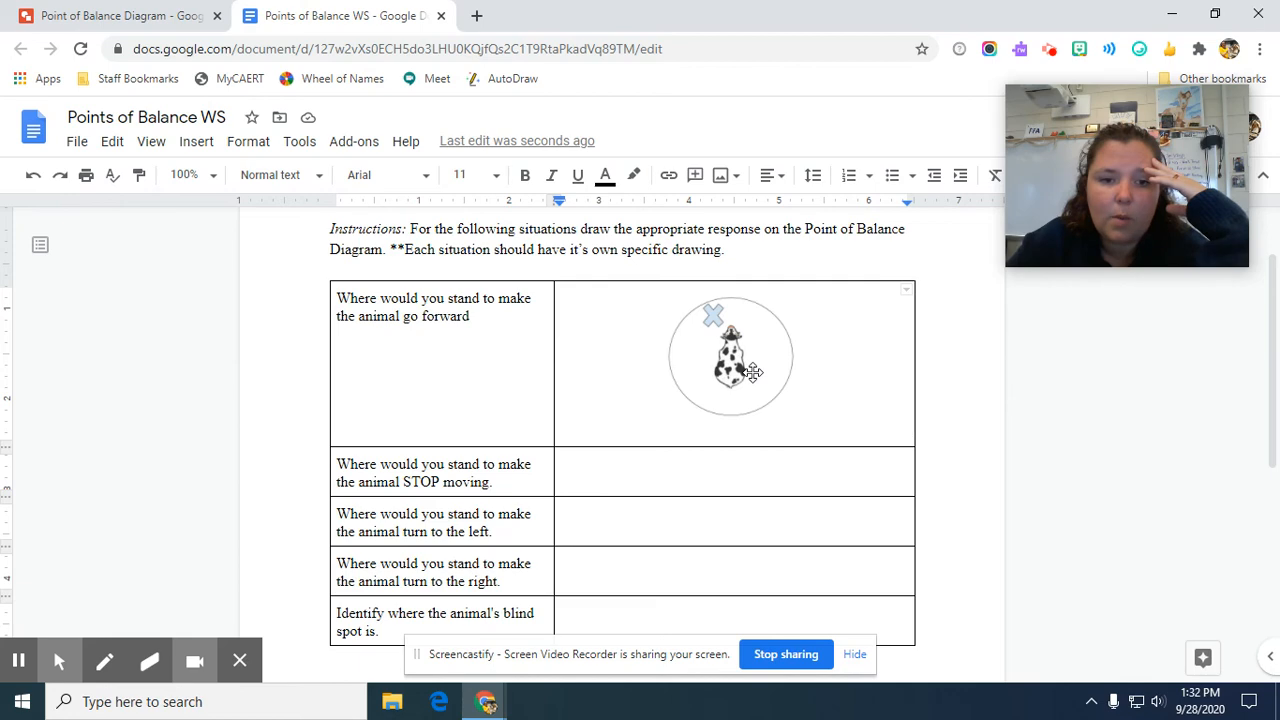
click(730, 360)
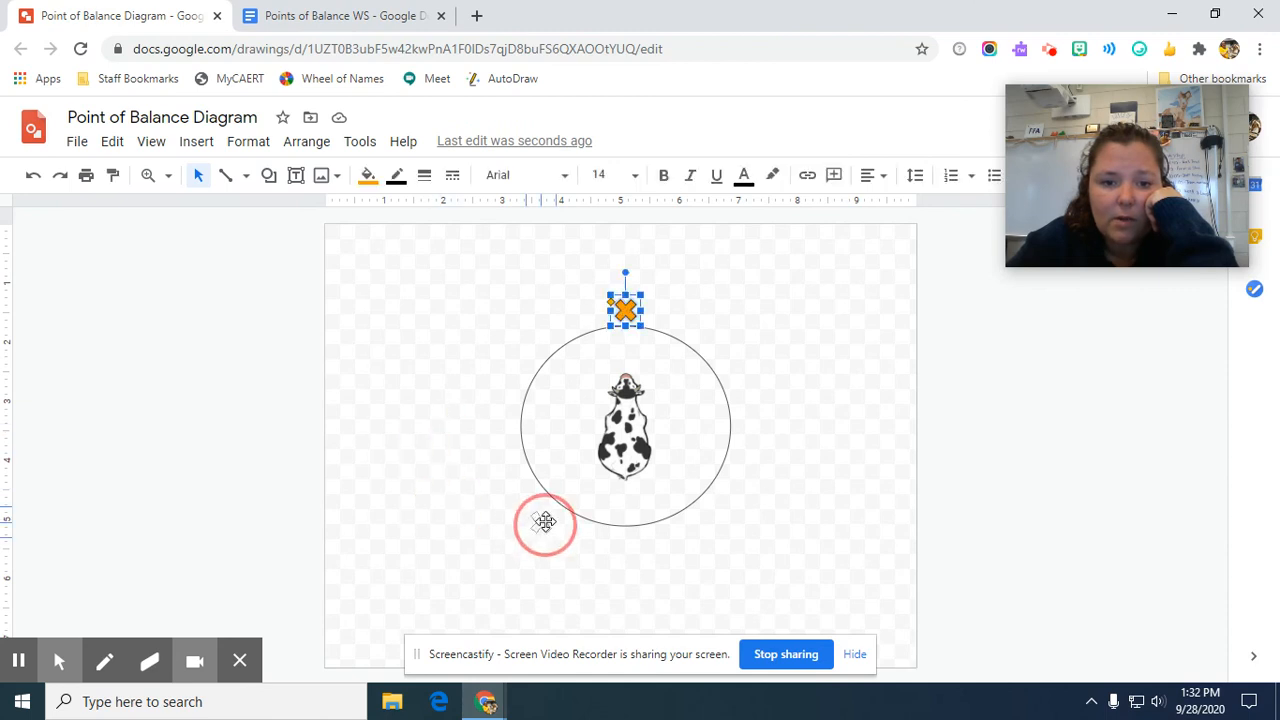
click(340, 16)
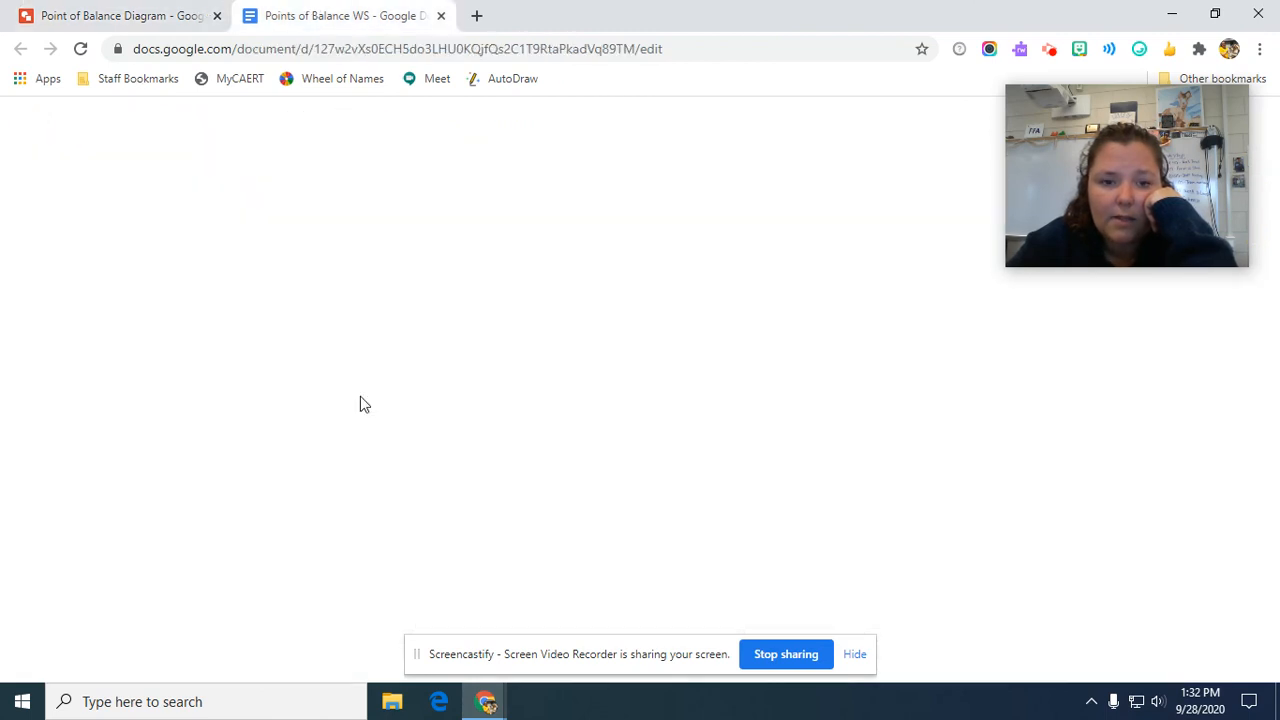